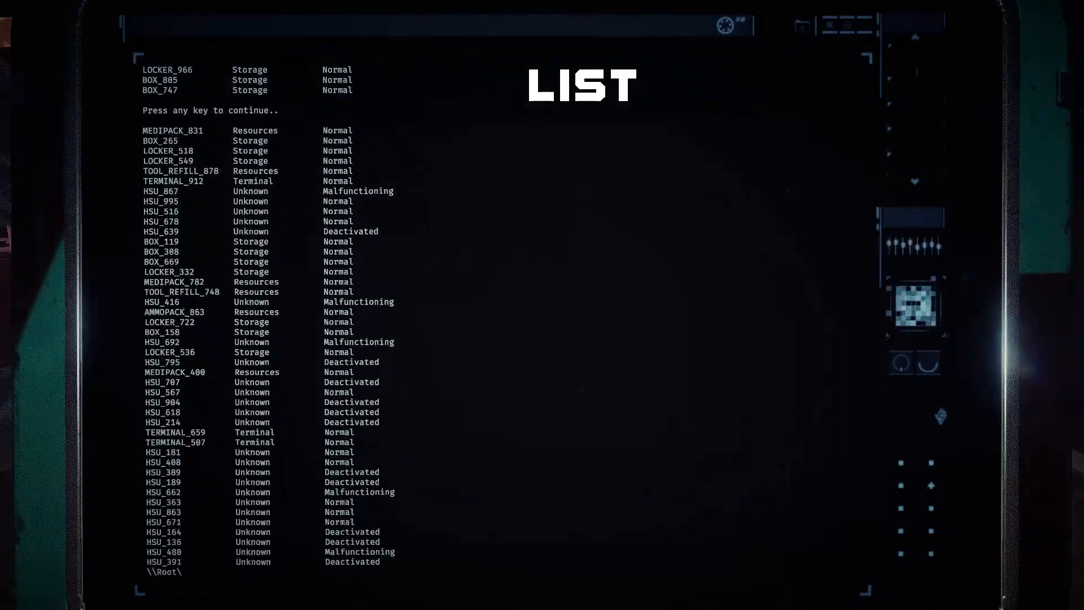
Page past the item list and query KEY_YELLOW_377, which reports Normal status in Zone 11.
key("enter")
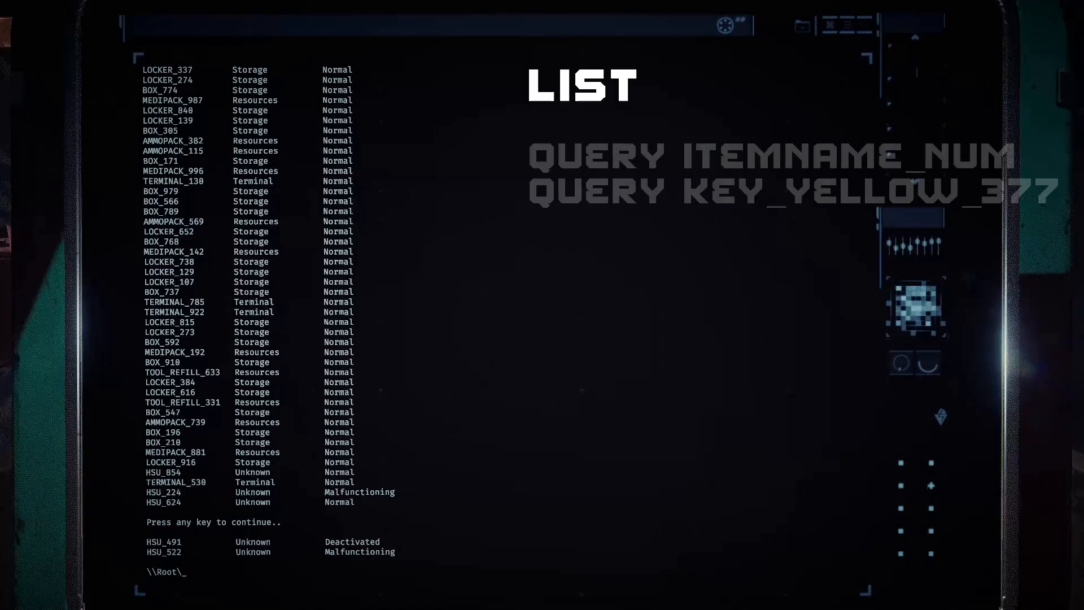
type("QUERY")
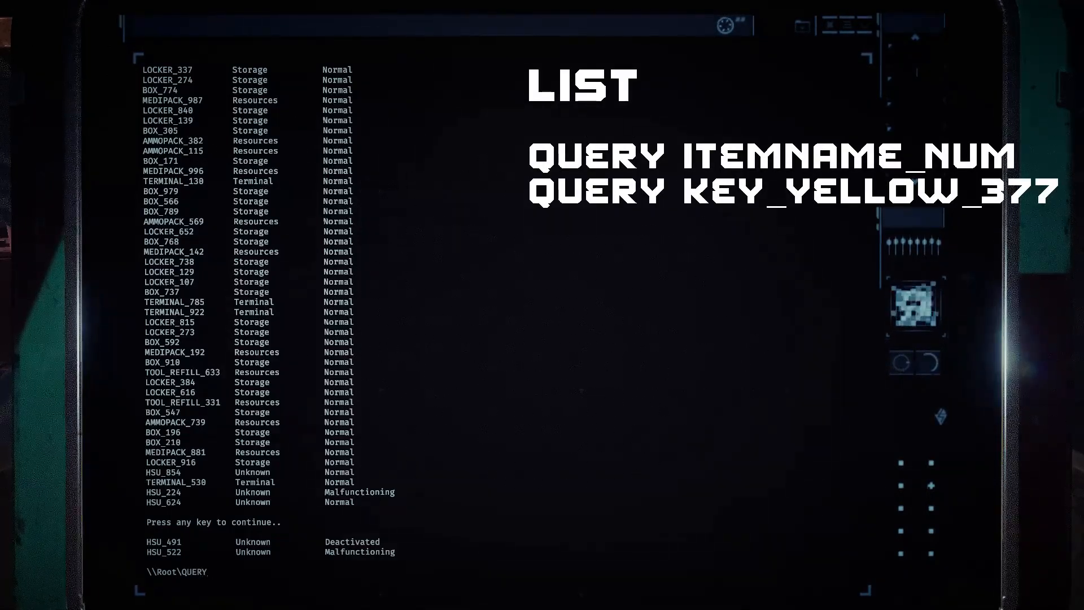
type("KEY_")
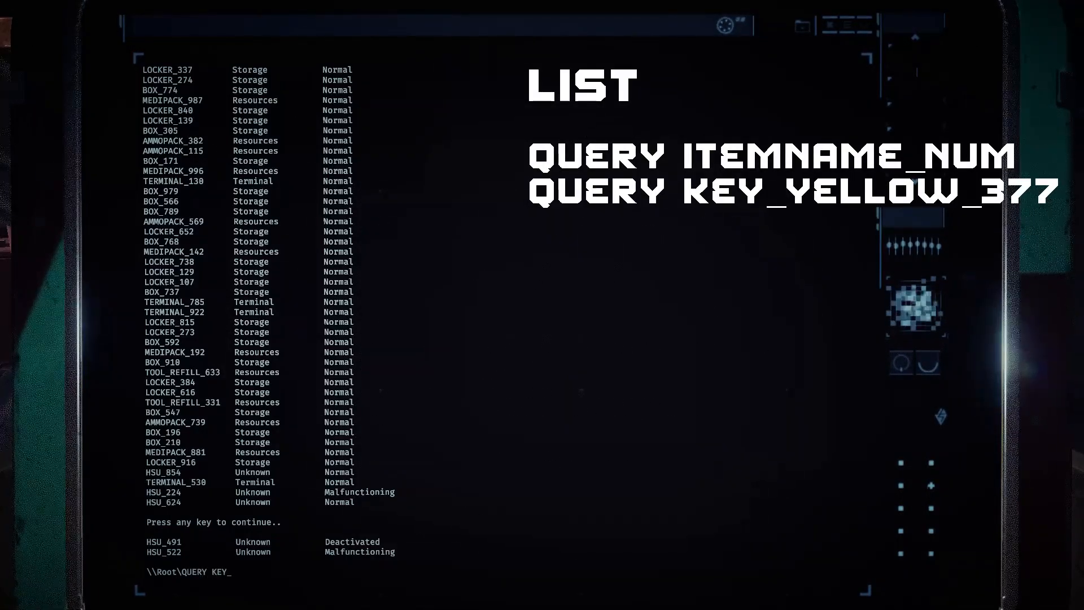
type("YELLOW")
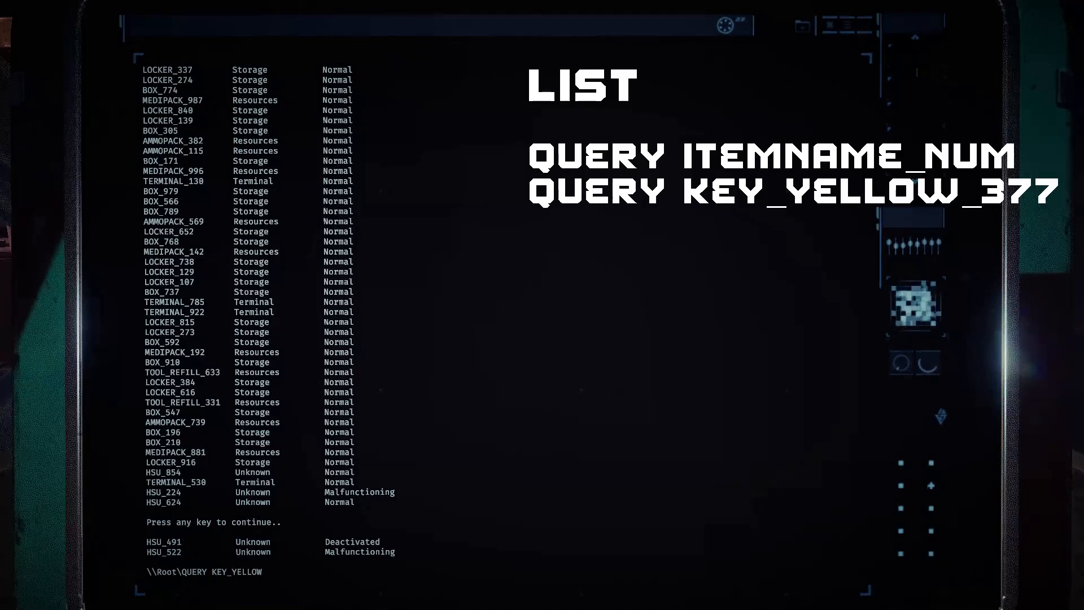
type("_377")
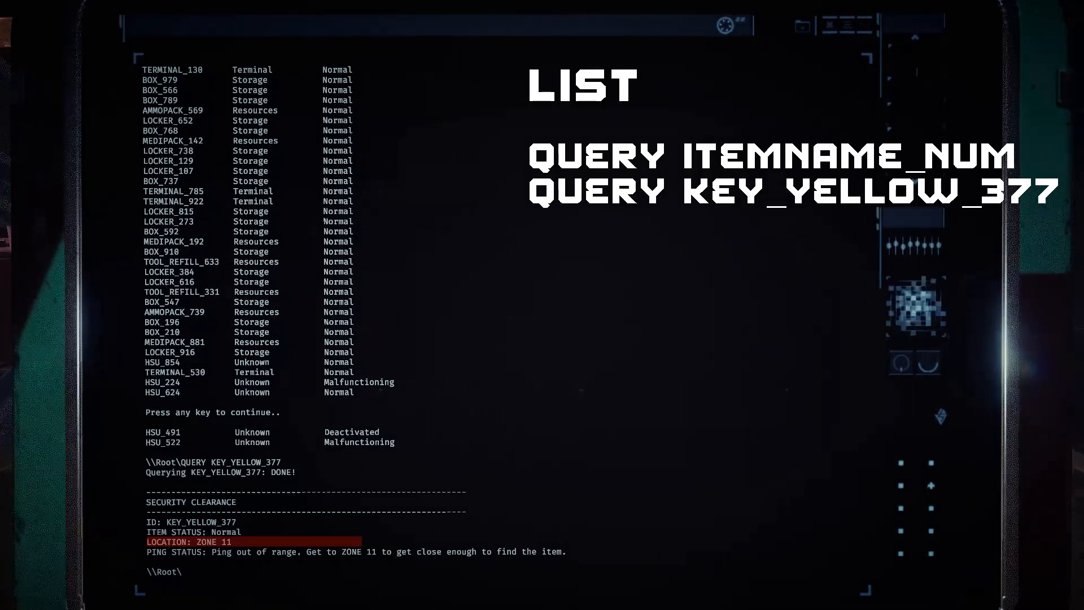
Start a TOOL_REFILL_331 query, exit the terminal, and close the level map.
type("QUERY")
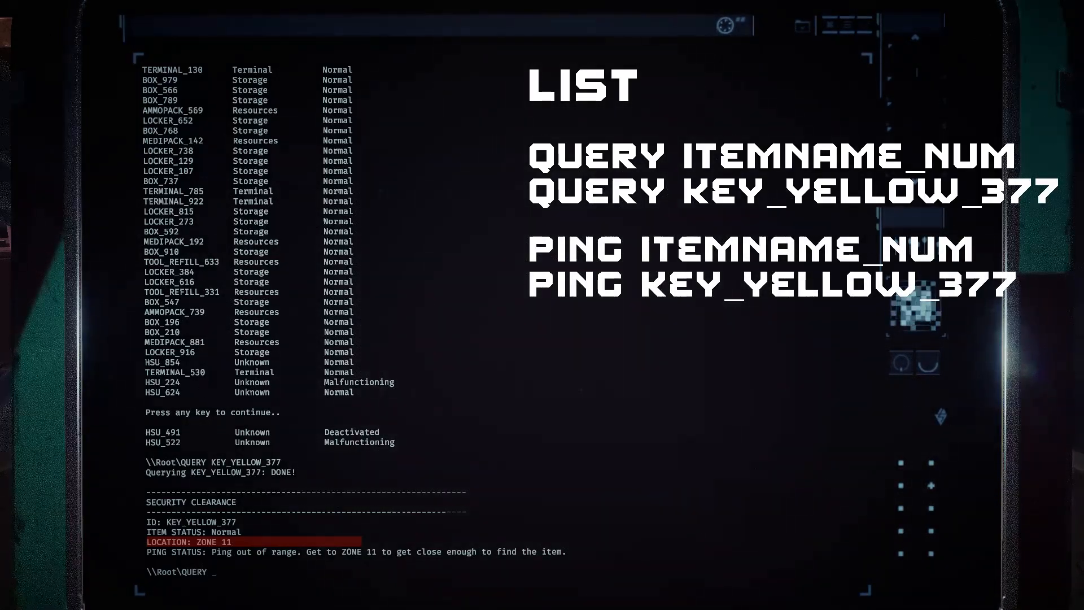
type("TOOL_REFILL")
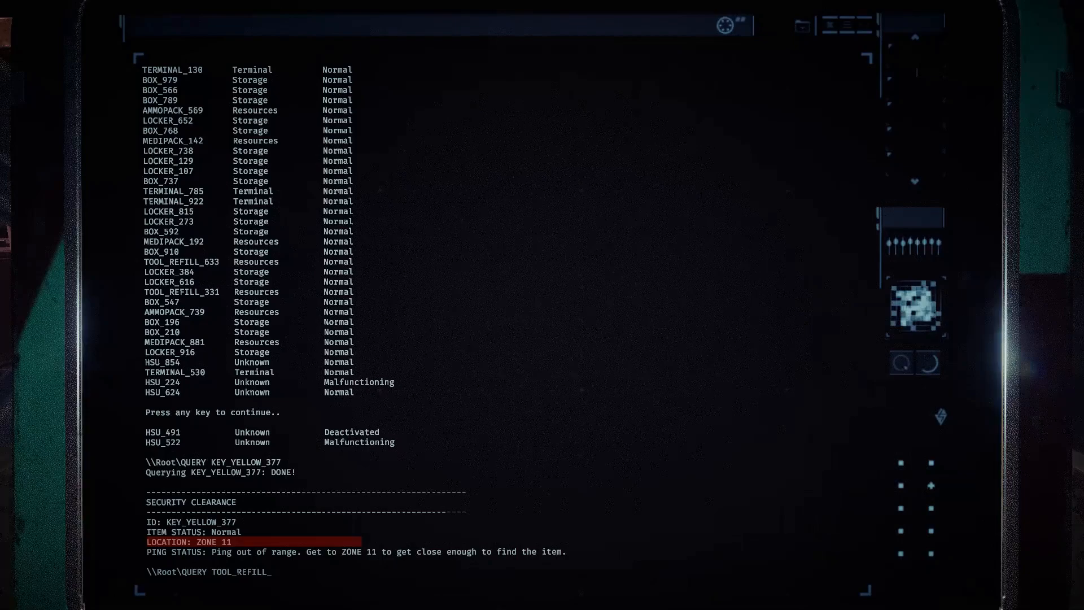
type("331")
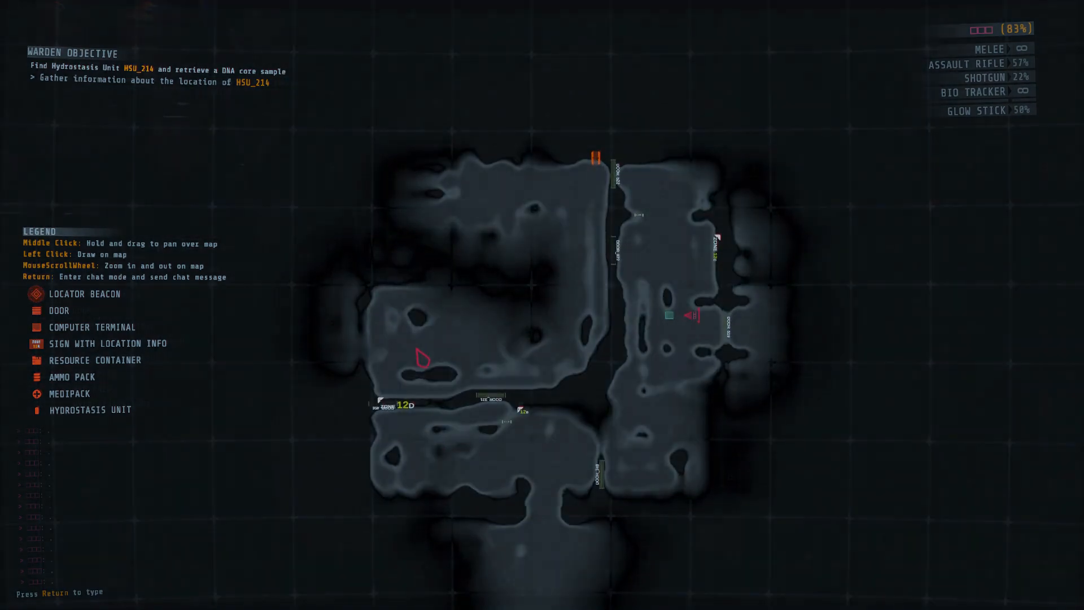
key("tab")
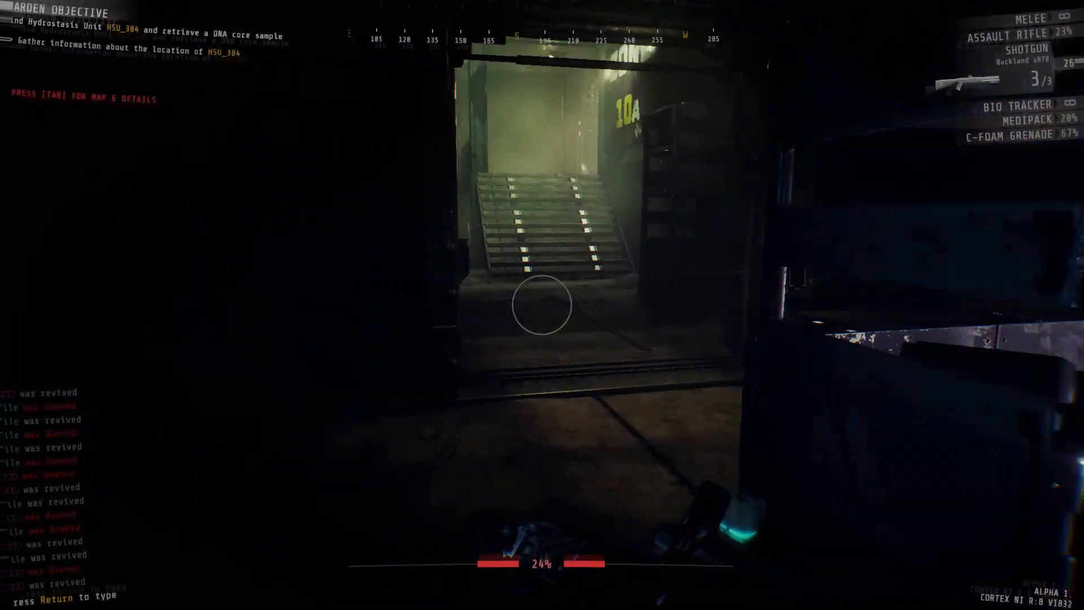